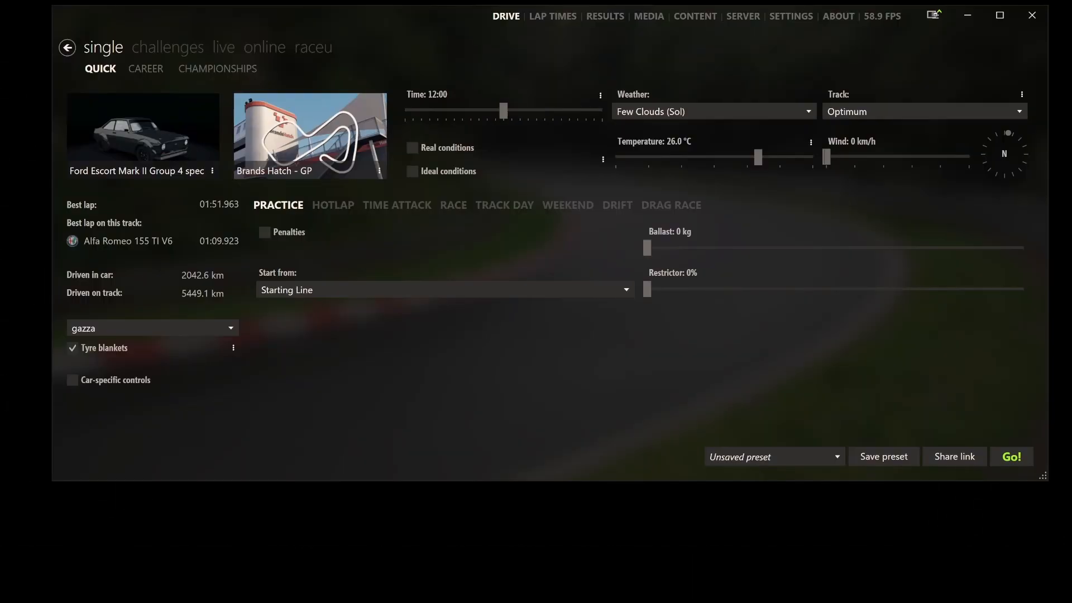
{"action": "mouse_move", "coordinate": [822, 235]}
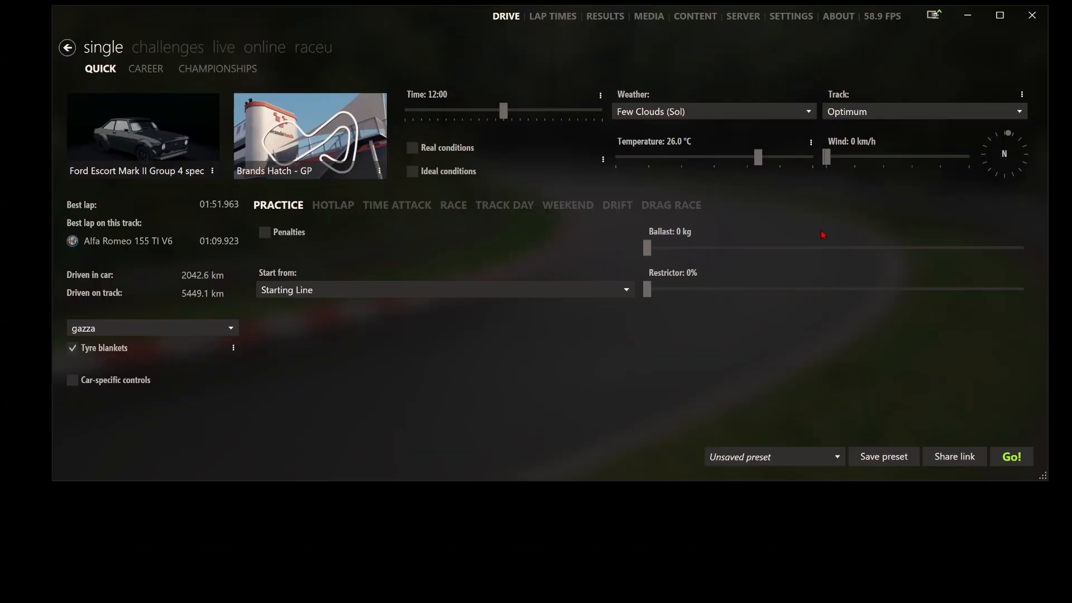
{"action": "mouse_move", "coordinate": [690, 72]}
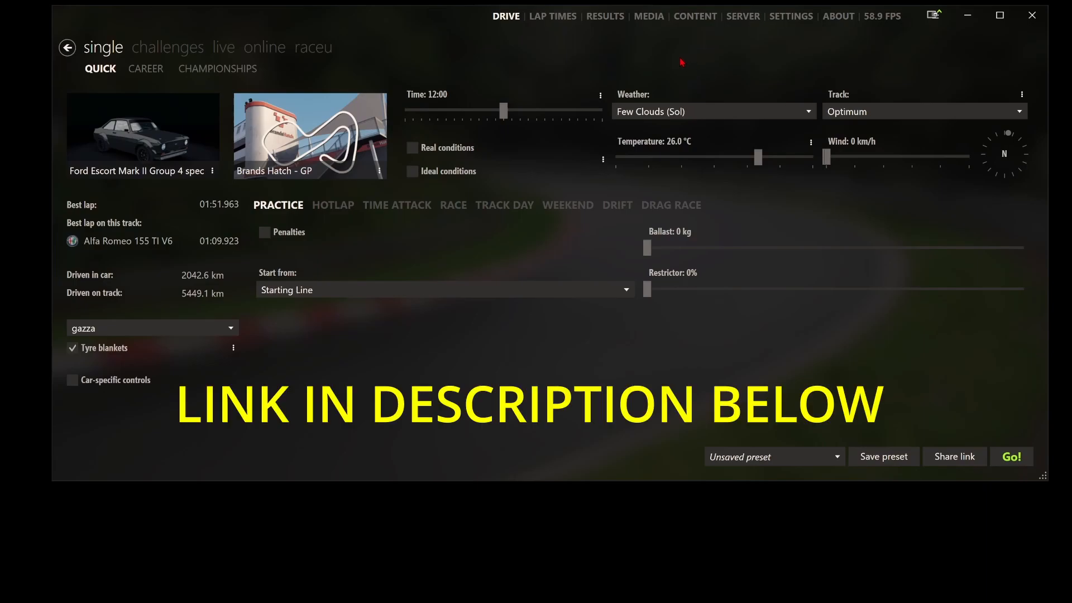
{"action": "mouse_move", "coordinate": [692, 55]}
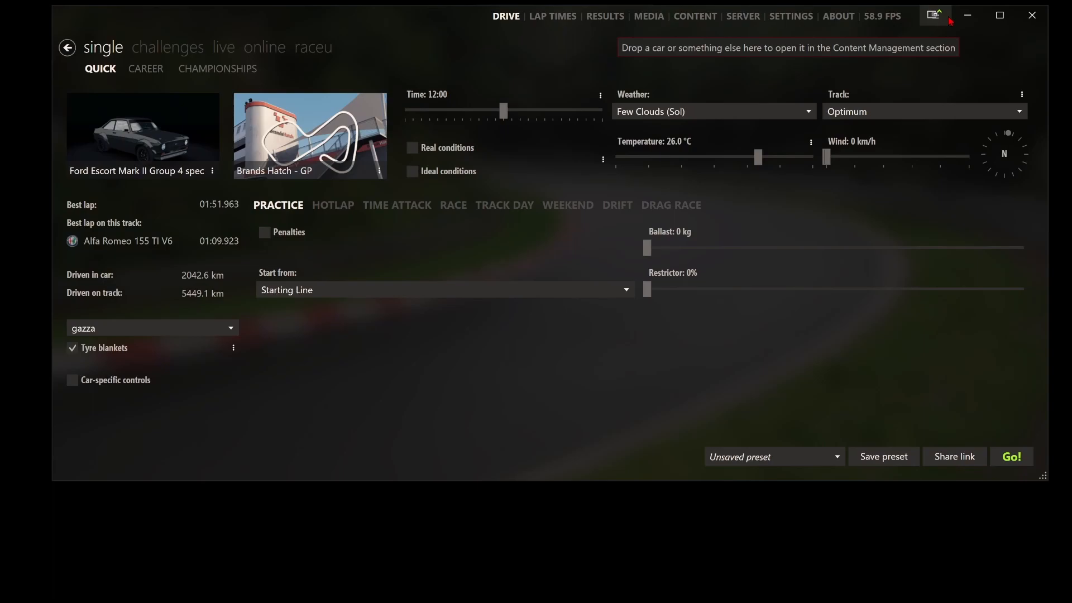
- Browse to the assettocorsa apps folder on the Games HD (D:) drive, then close the file browser
{"action": "left_click", "coordinate": [934, 14]}
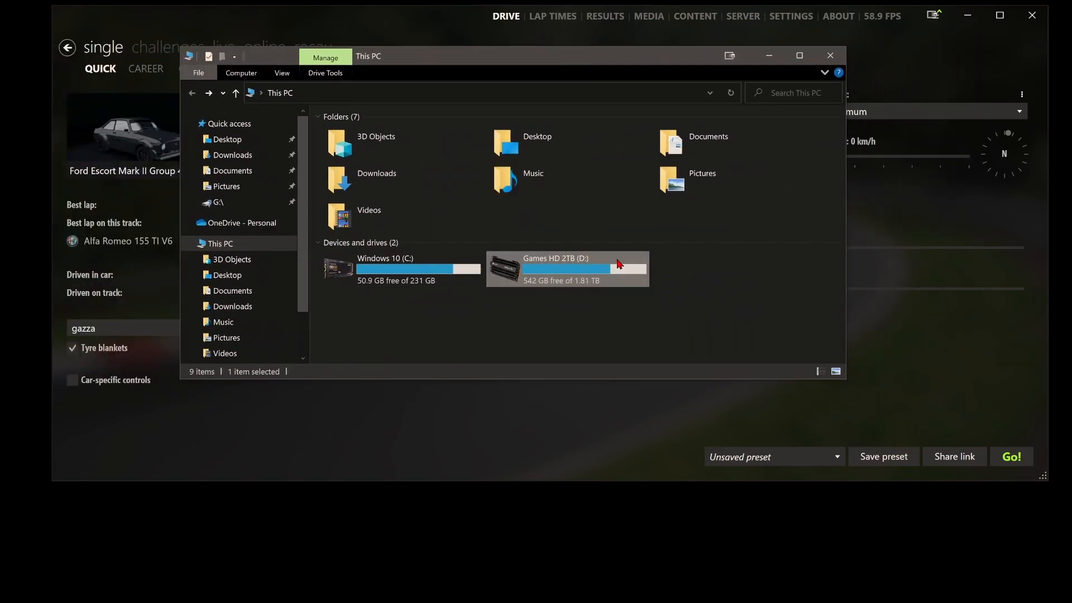
{"action": "double_click", "coordinate": [566, 268]}
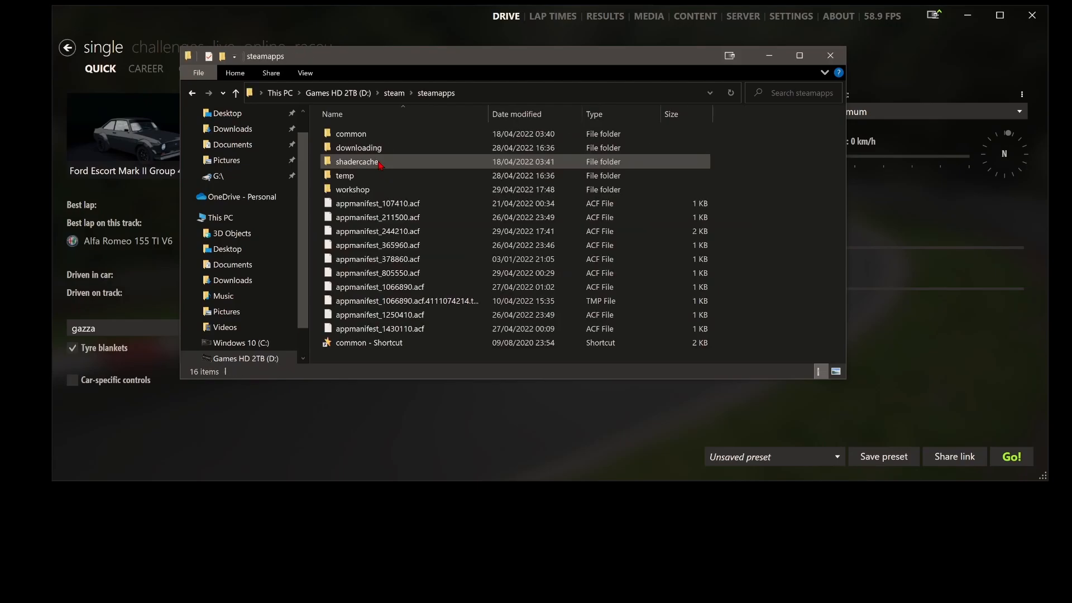
{"action": "double_click", "coordinate": [350, 133]}
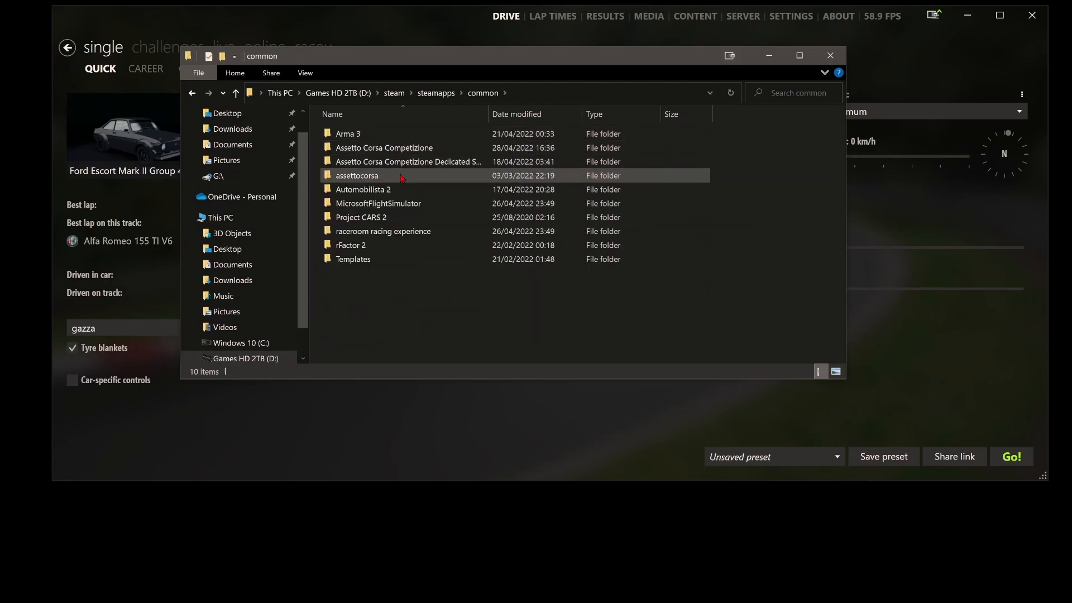
{"action": "double_click", "coordinate": [357, 176]}
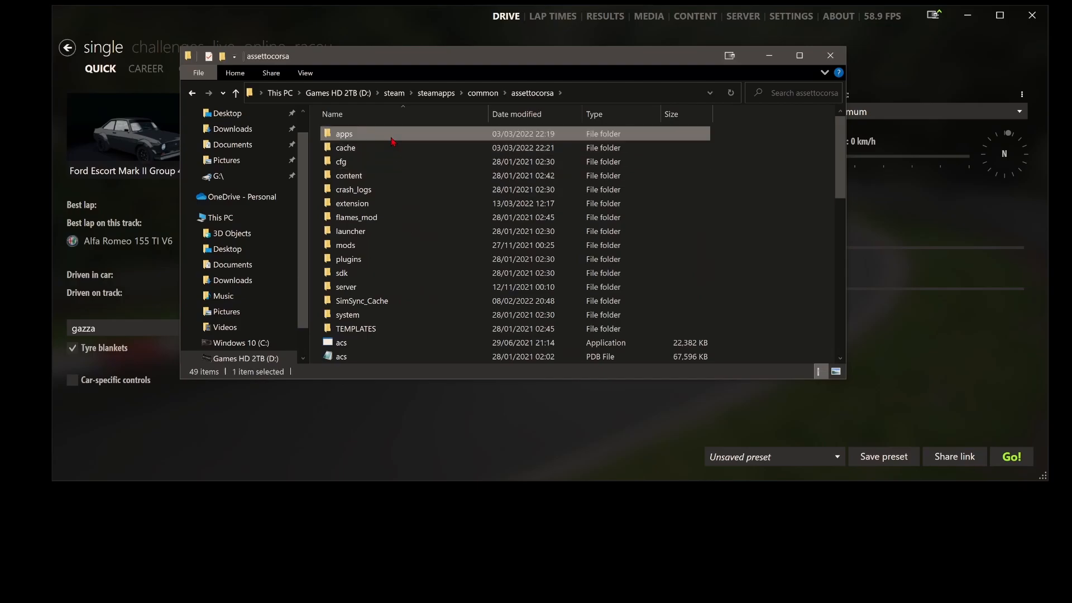
{"action": "double_click", "coordinate": [344, 134]}
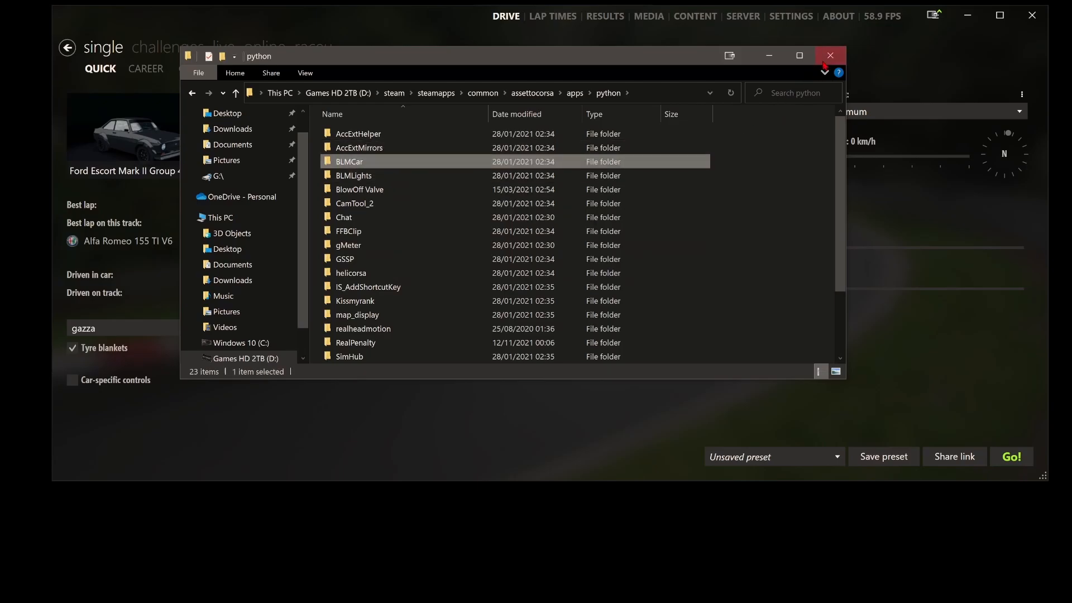
{"action": "left_click", "coordinate": [830, 55]}
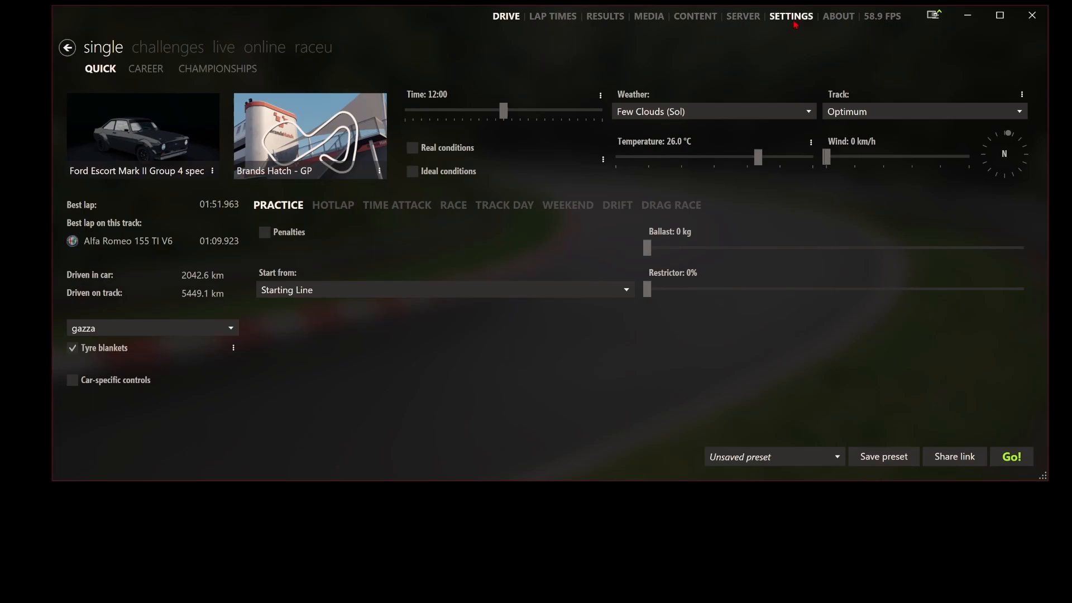
- In Content Manager's Apps settings, view BLM Lights and Blow Off Valve, then return to BLM Car
{"action": "left_click", "coordinate": [790, 16]}
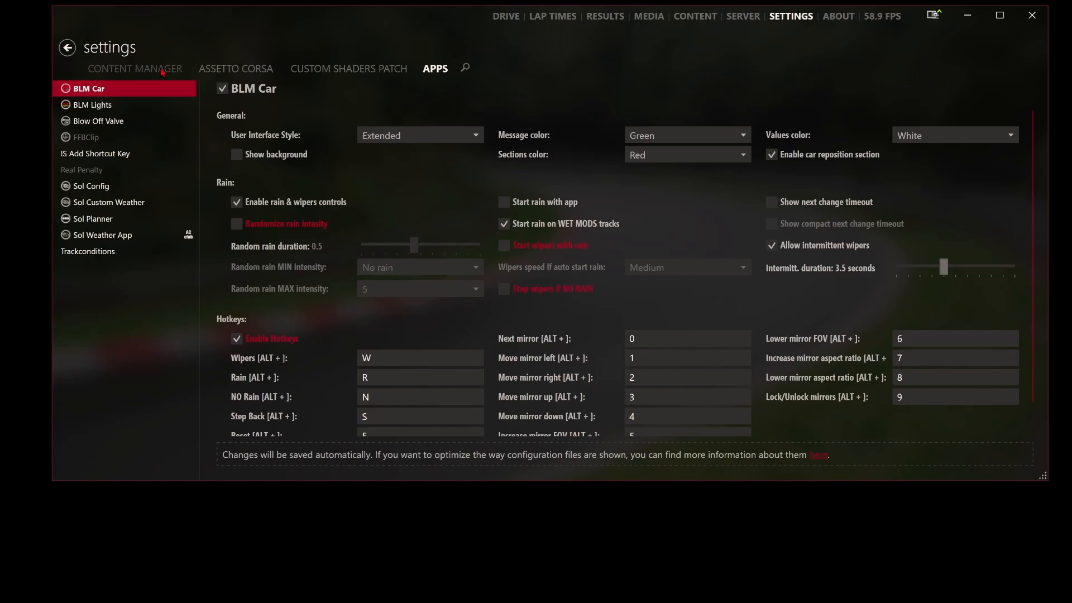
{"action": "left_click", "coordinate": [349, 68]}
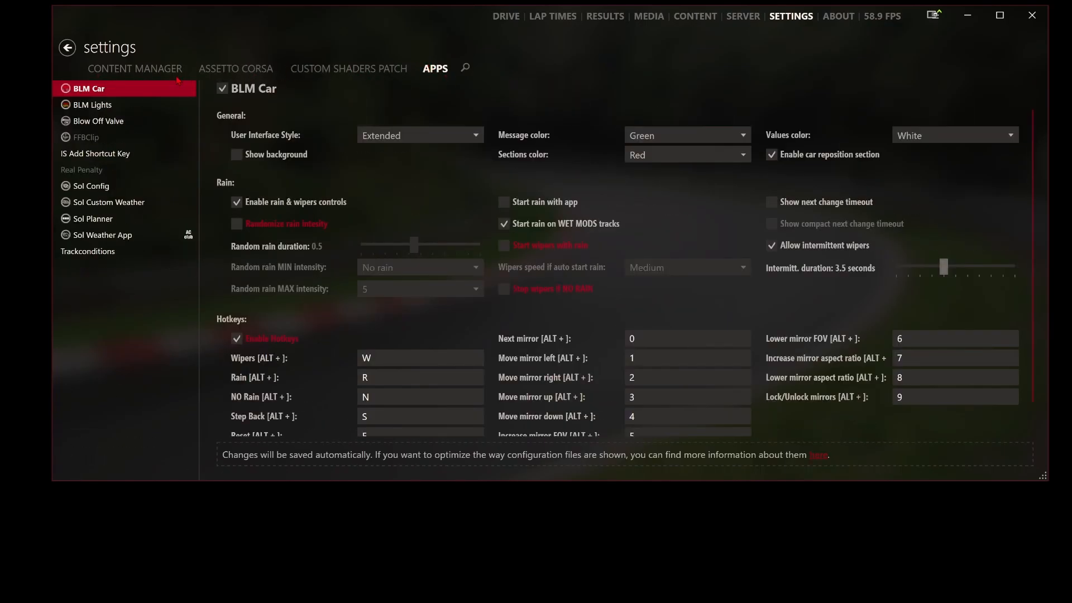
{"action": "left_click", "coordinate": [92, 104]}
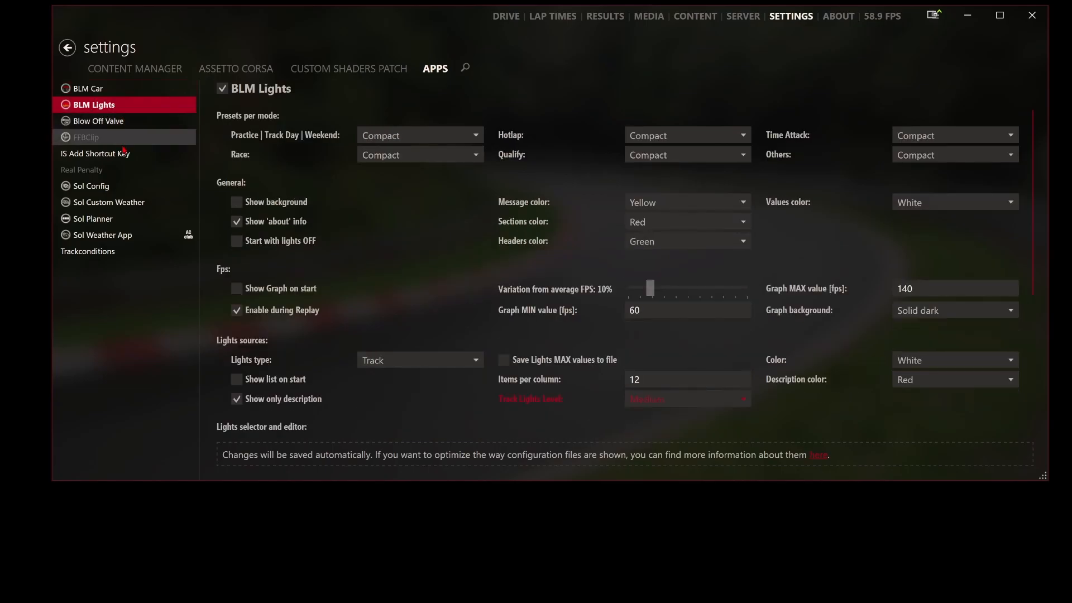
{"action": "left_click", "coordinate": [100, 121]}
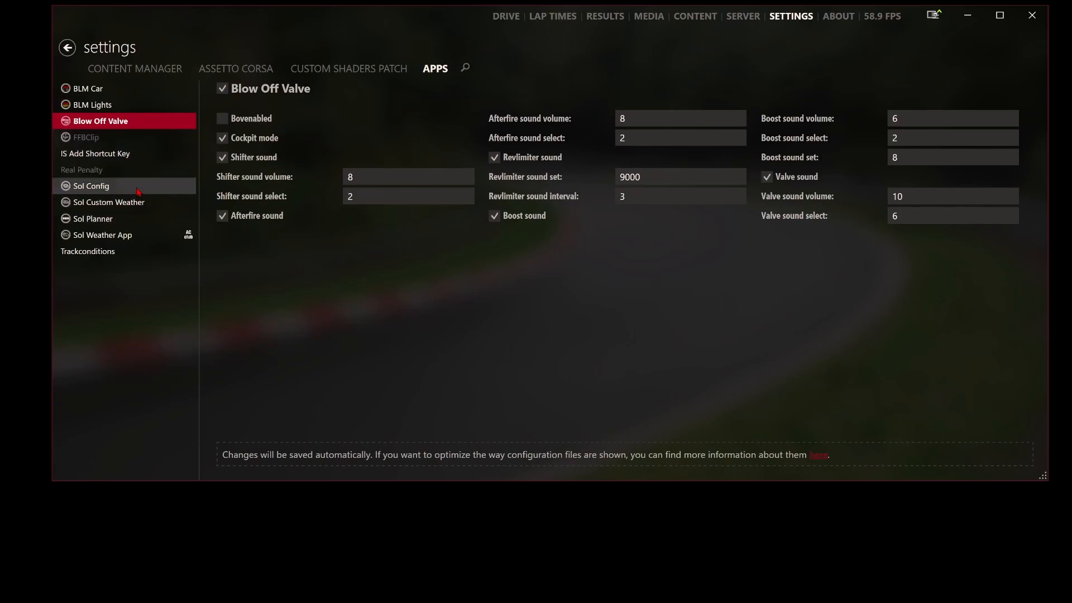
{"action": "mouse_move", "coordinate": [92, 218]}
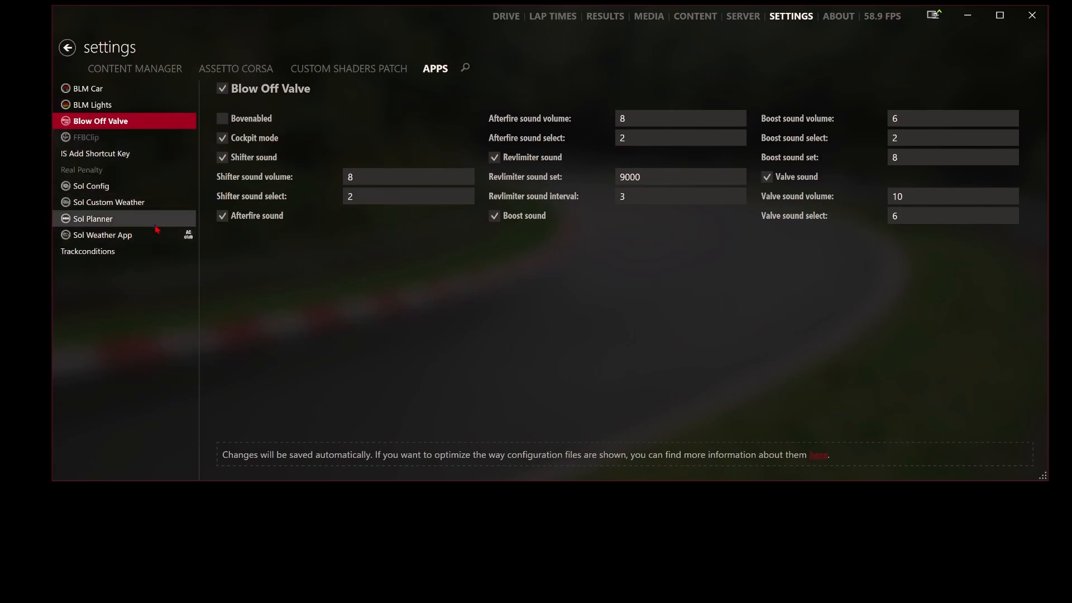
{"action": "left_click", "coordinate": [88, 88]}
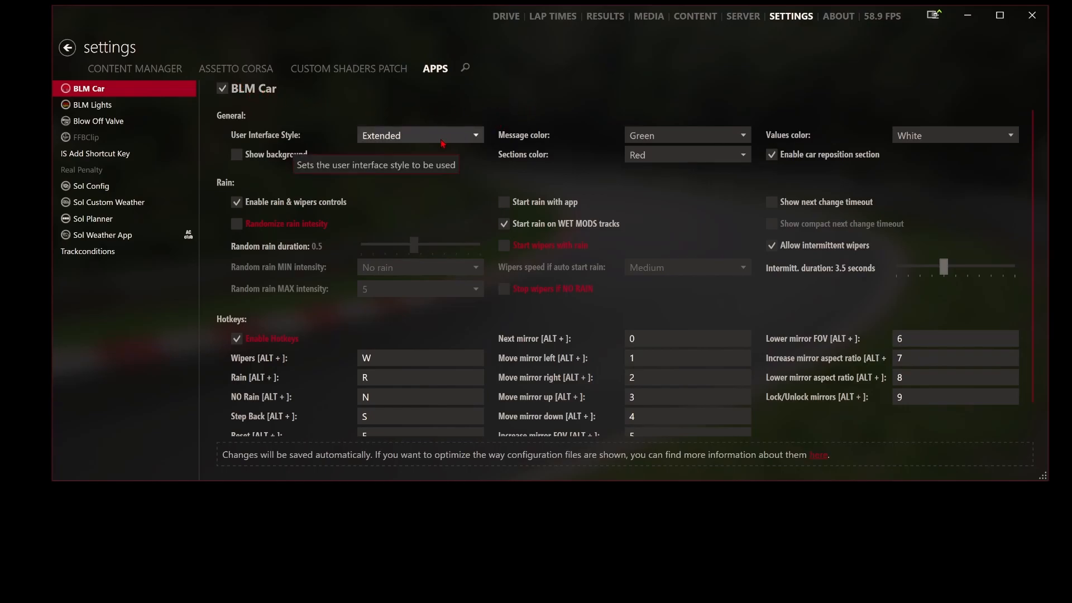
{"action": "mouse_move", "coordinate": [524, 103]}
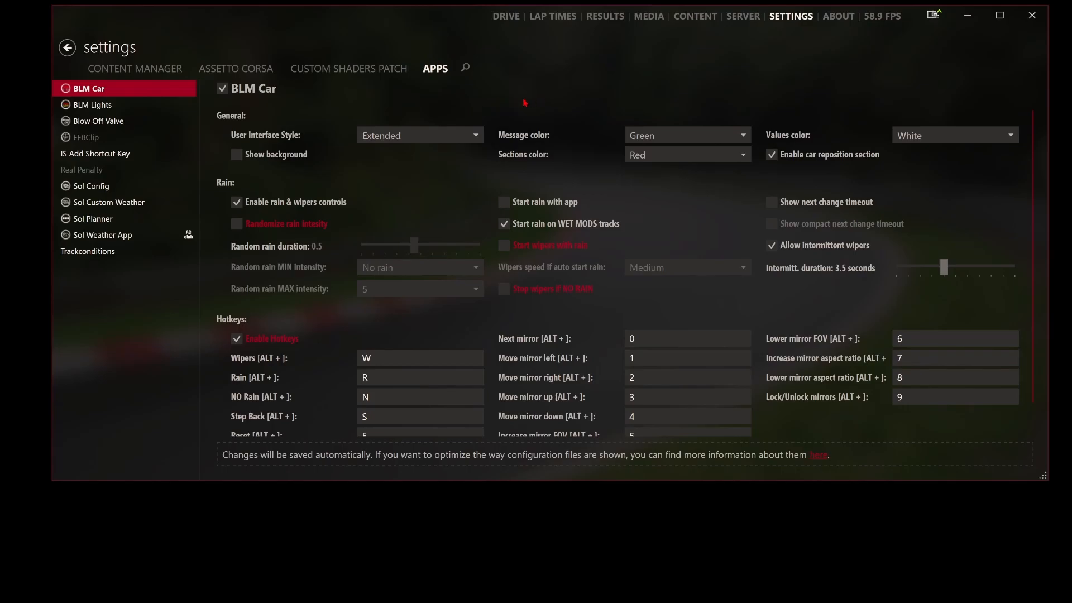
{"action": "mouse_move", "coordinate": [420, 135]}
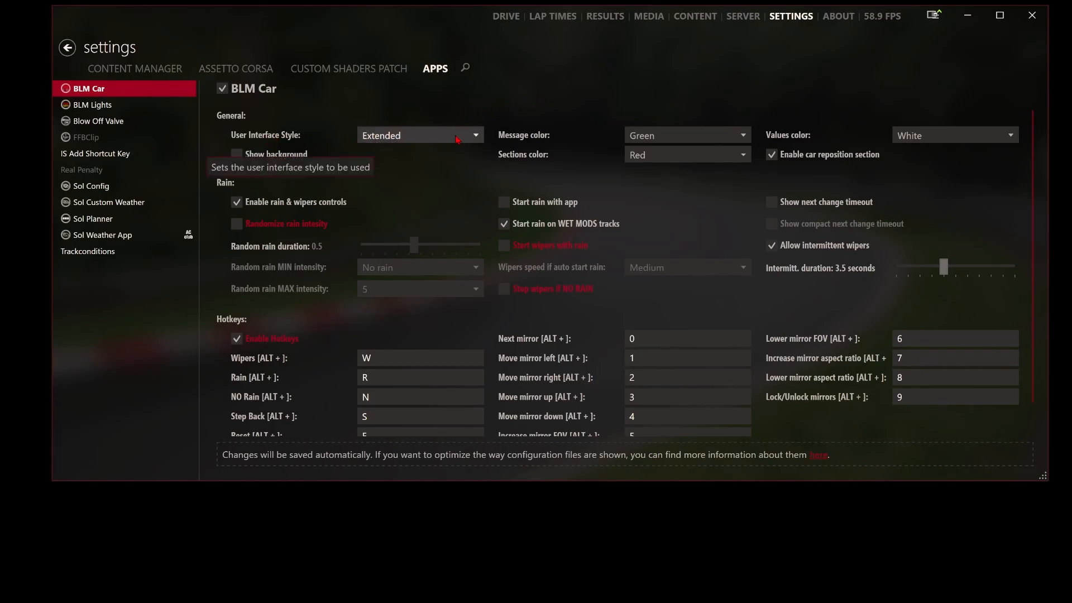
{"action": "mouse_move", "coordinate": [566, 140]}
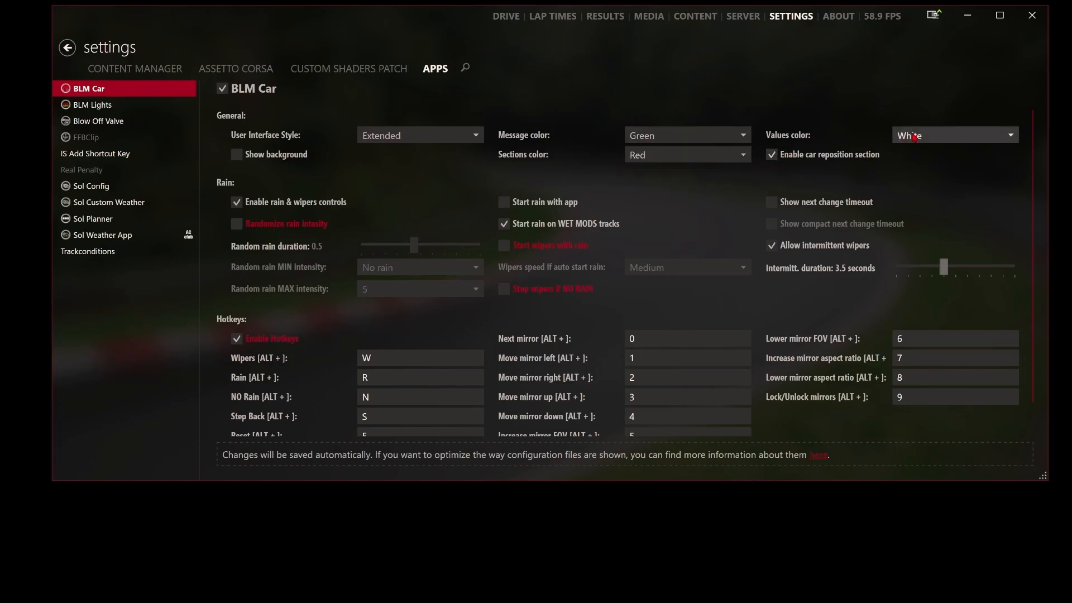
{"action": "mouse_move", "coordinate": [268, 210]}
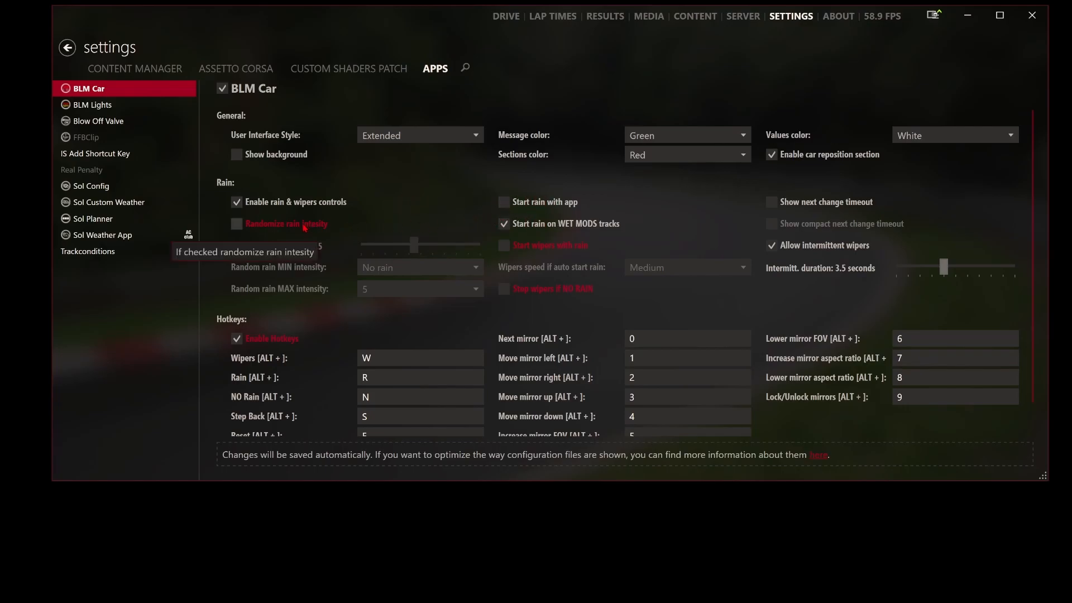
{"action": "left_click", "coordinate": [237, 223]}
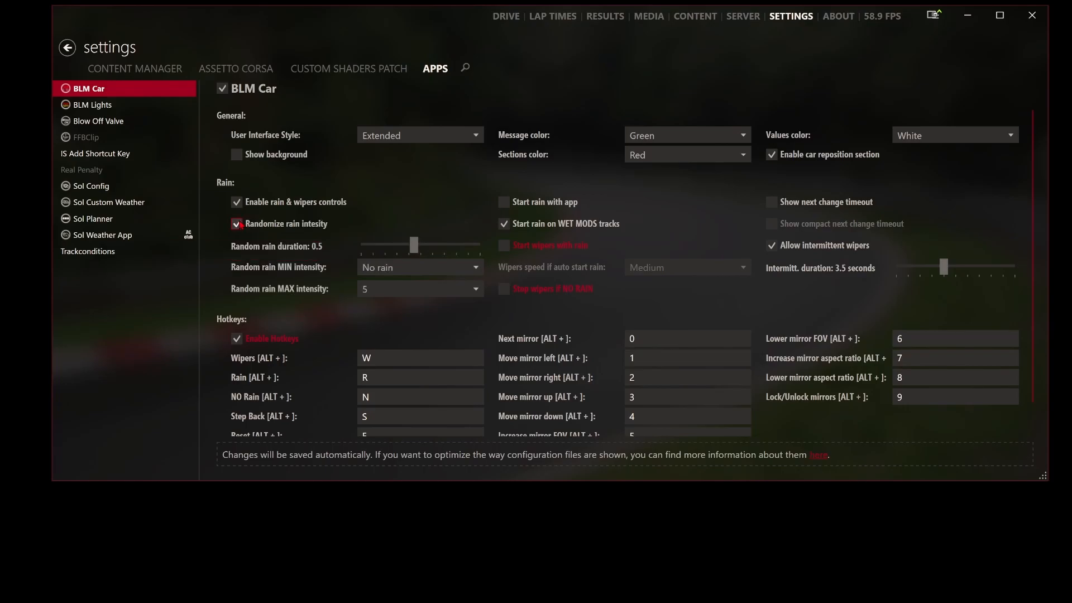
{"action": "left_click", "coordinate": [236, 223]}
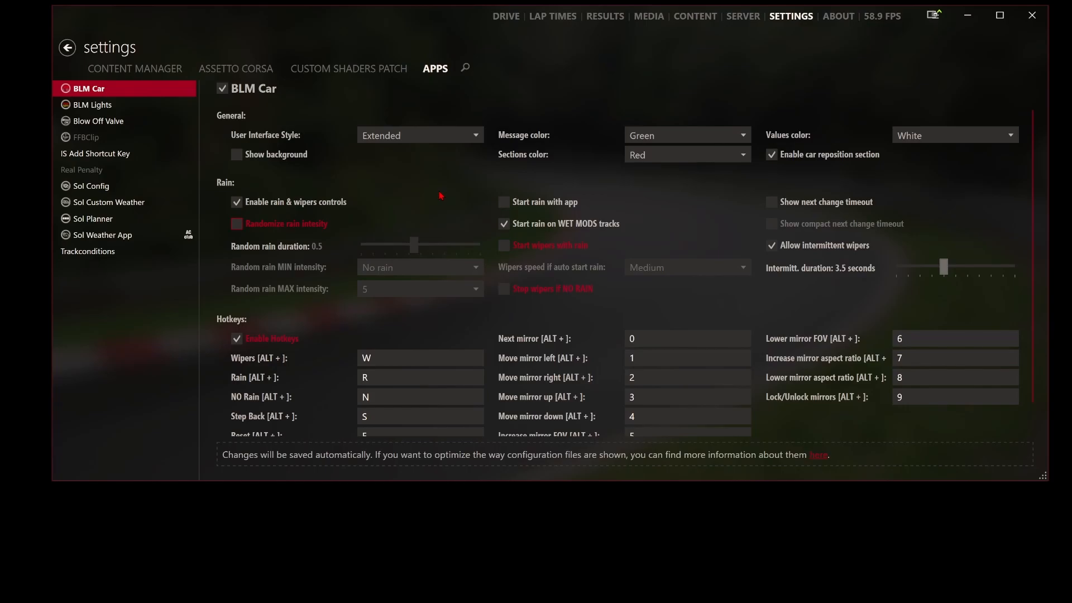
- Switch BLM Car's Enable Hotkeys off and back on, leaving the mirror hotkeys active
{"action": "scroll", "scroll_direction": "down", "scroll_amount": 3}
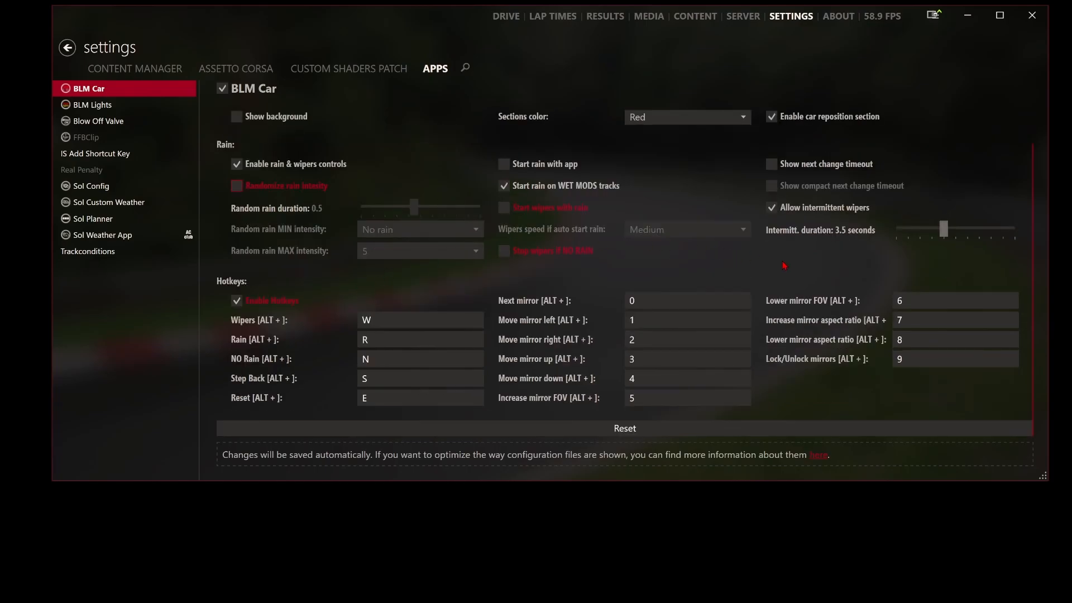
{"action": "mouse_move", "coordinate": [624, 255]}
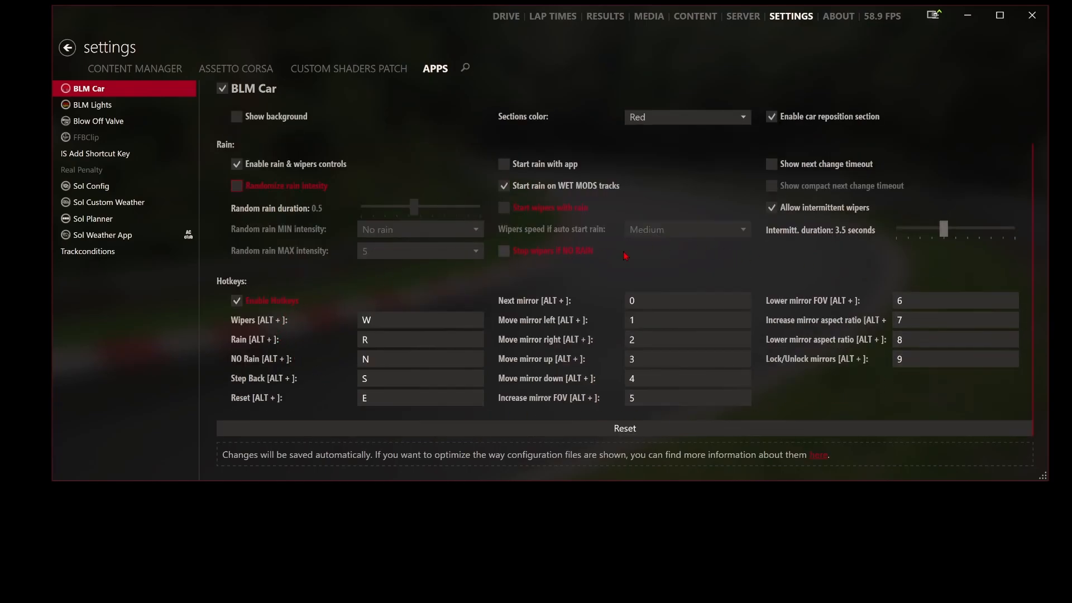
{"action": "mouse_move", "coordinate": [263, 317]}
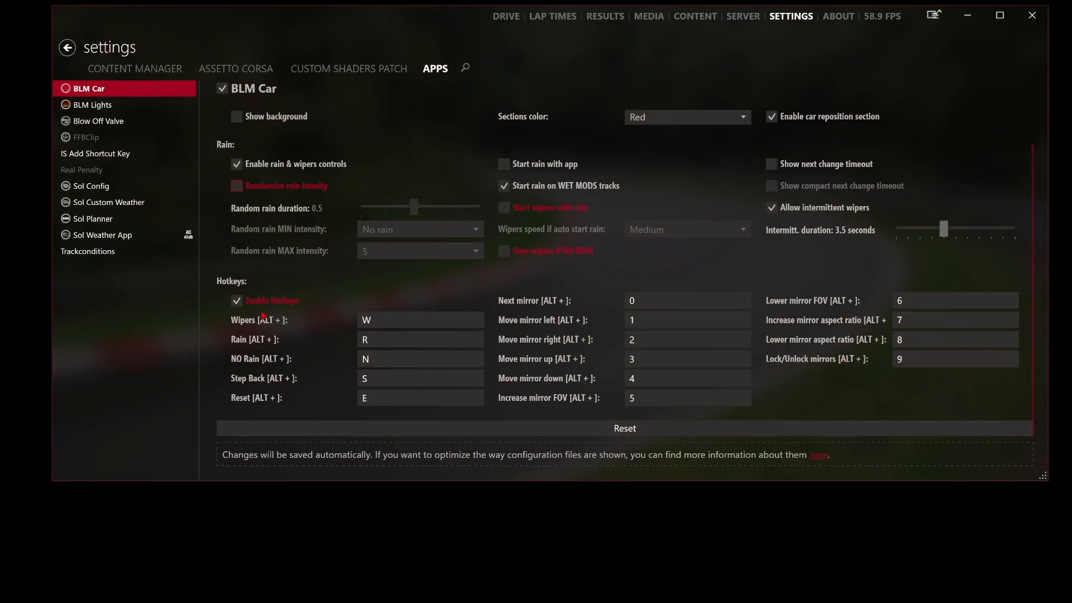
{"action": "left_click", "coordinate": [237, 300]}
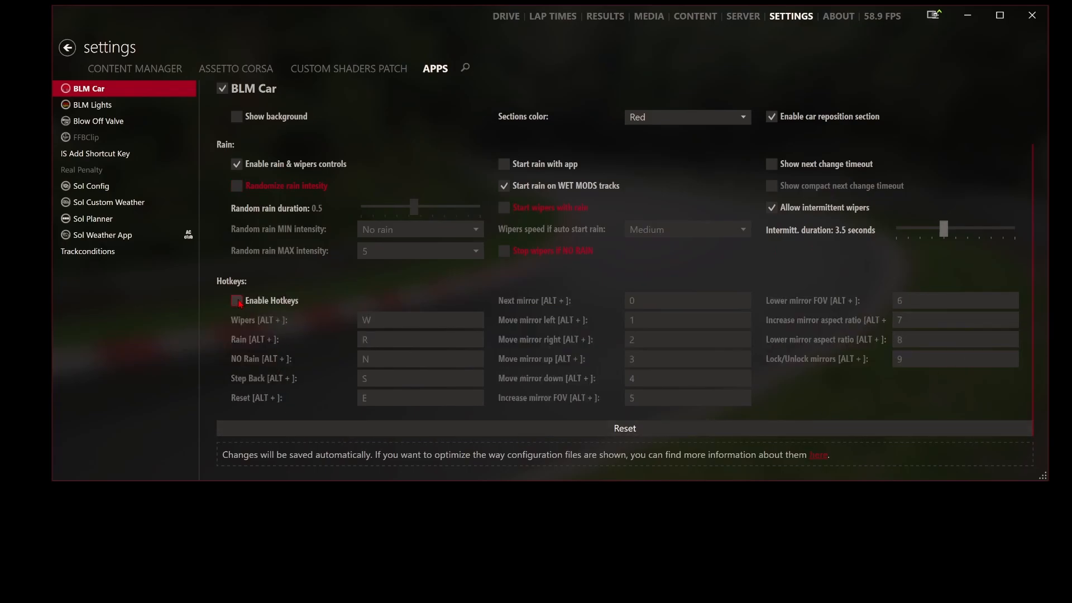
{"action": "left_click", "coordinate": [237, 301]}
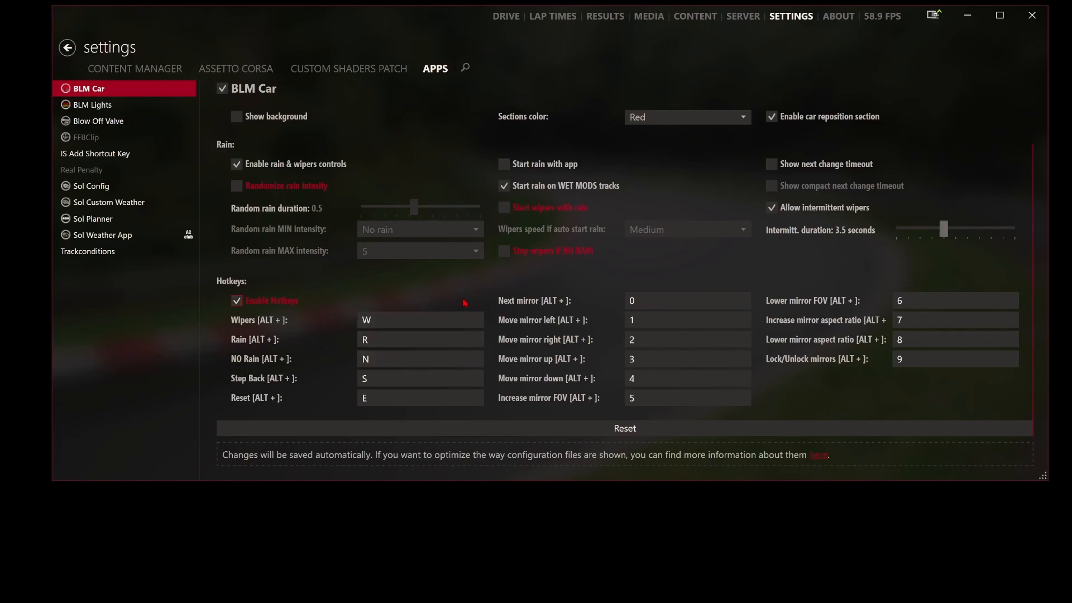
{"action": "mouse_move", "coordinate": [417, 278]}
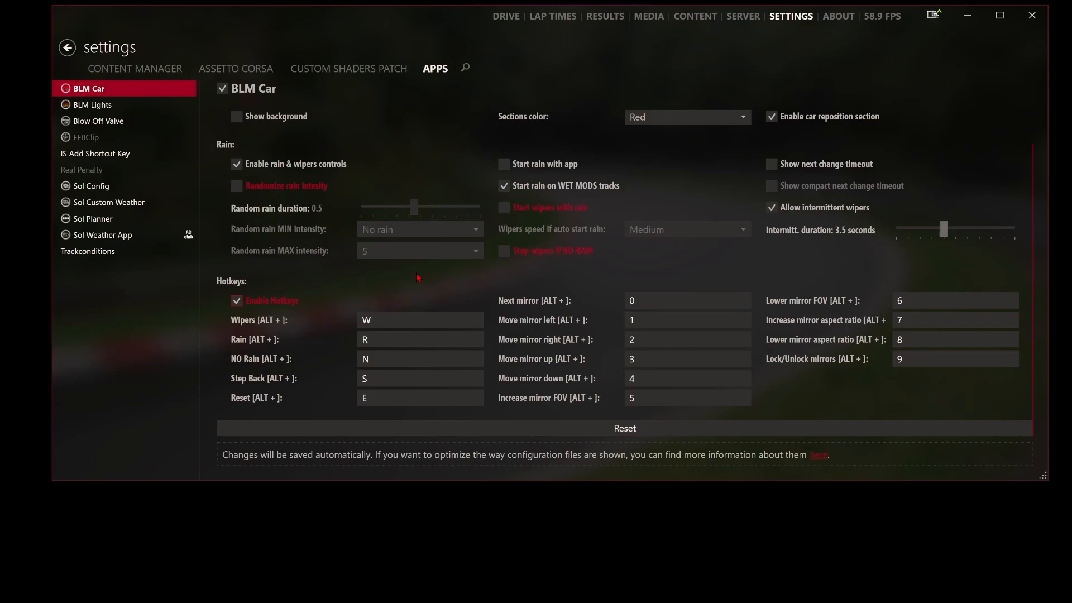
{"action": "mouse_move", "coordinate": [326, 322]}
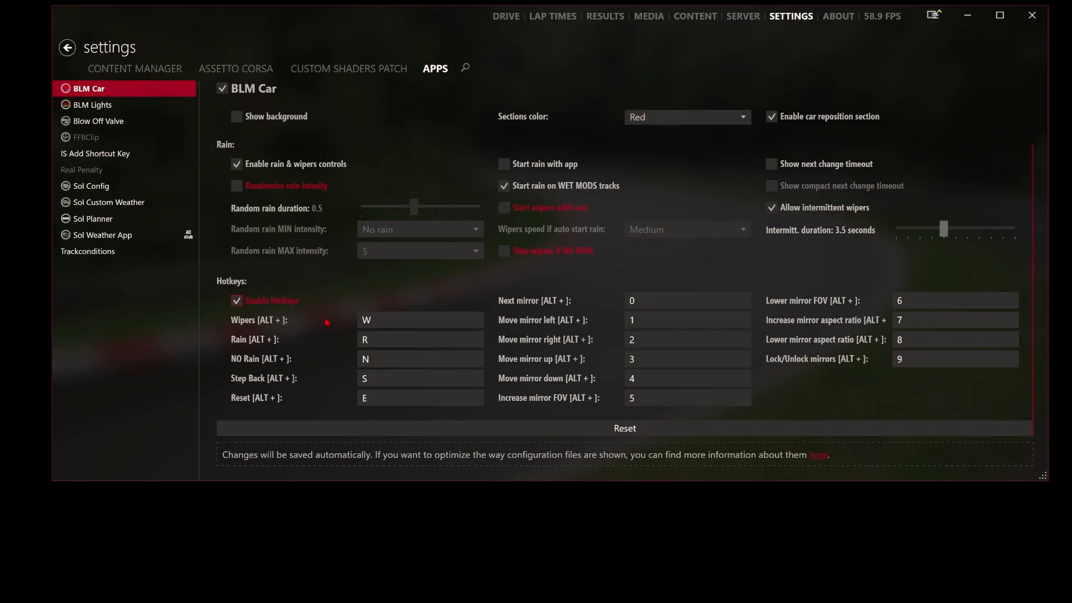
{"action": "mouse_move", "coordinate": [405, 298]}
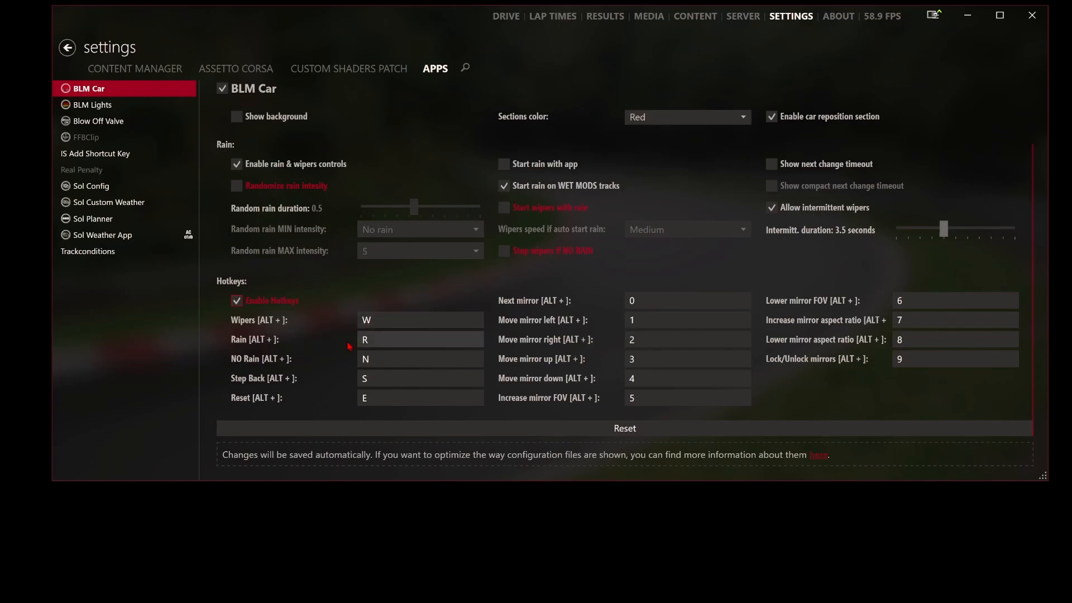
{"action": "mouse_move", "coordinate": [304, 385]}
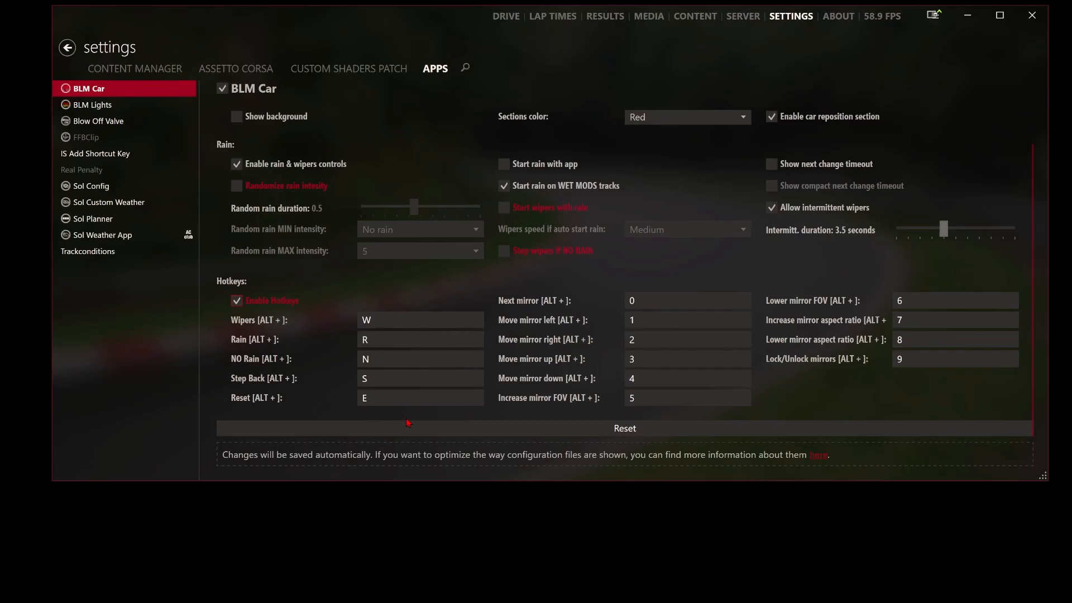
{"action": "mouse_move", "coordinate": [707, 268]}
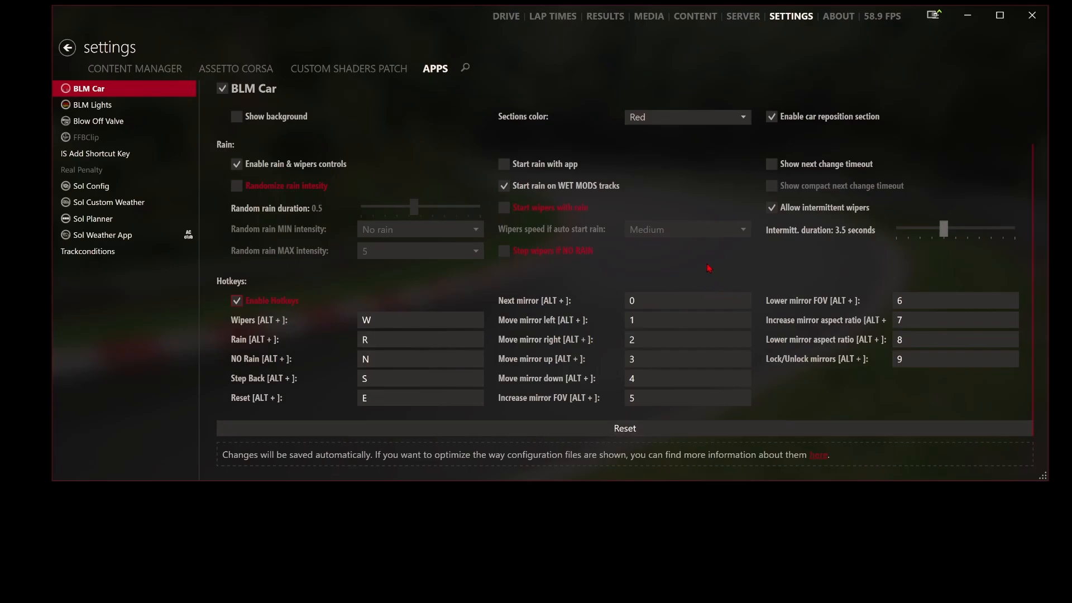
{"action": "mouse_move", "coordinate": [584, 330]}
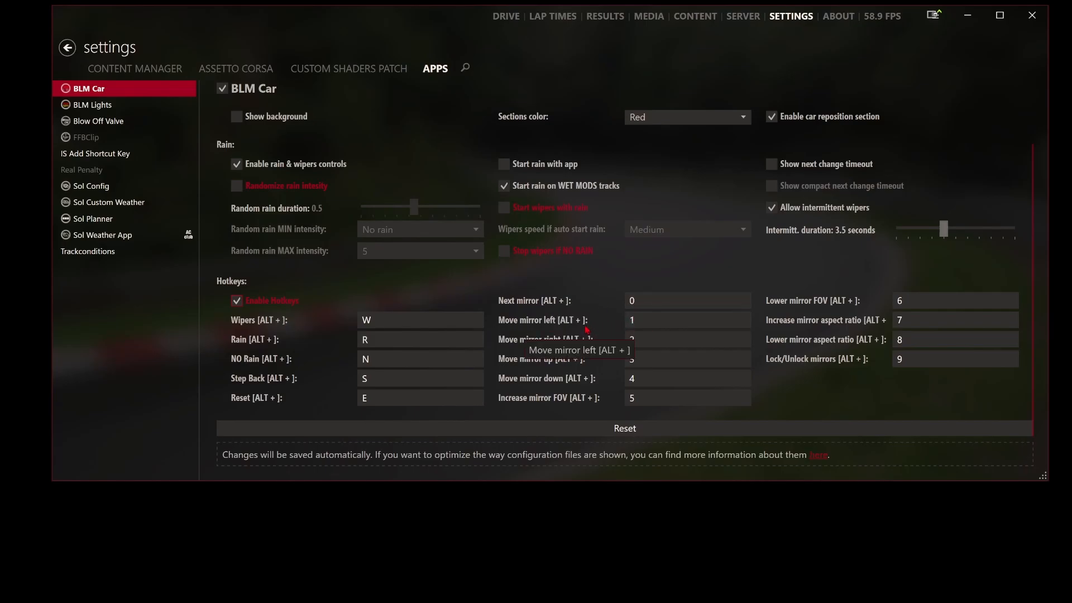
{"action": "mouse_move", "coordinate": [639, 295]}
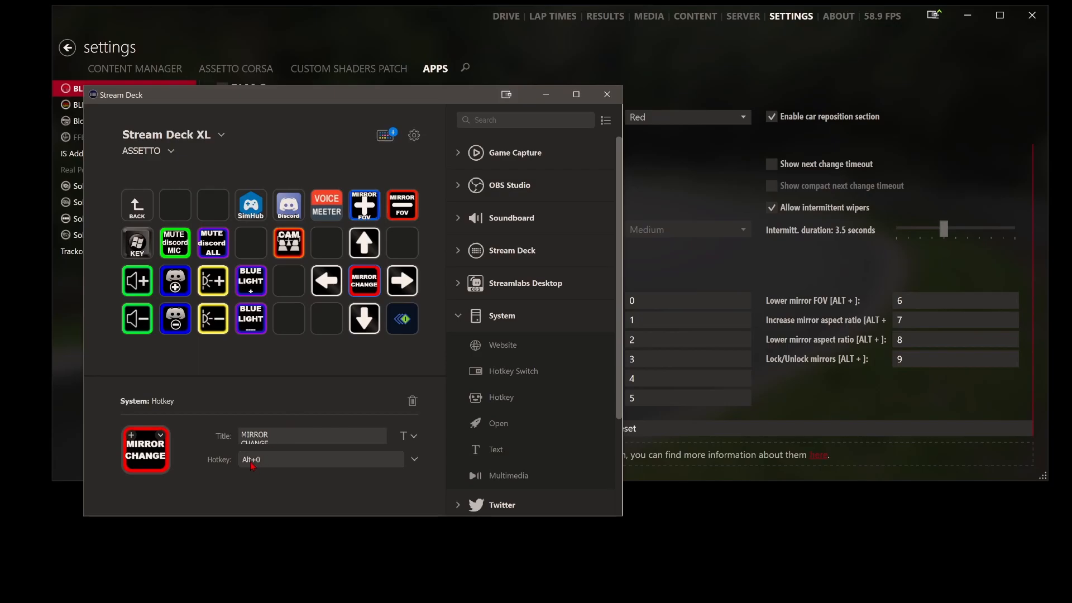
- Check that the MIRROR CHANGE key's Alt+0 matches BLM Car's Next mirror hotkey
{"action": "left_click", "coordinate": [604, 94]}
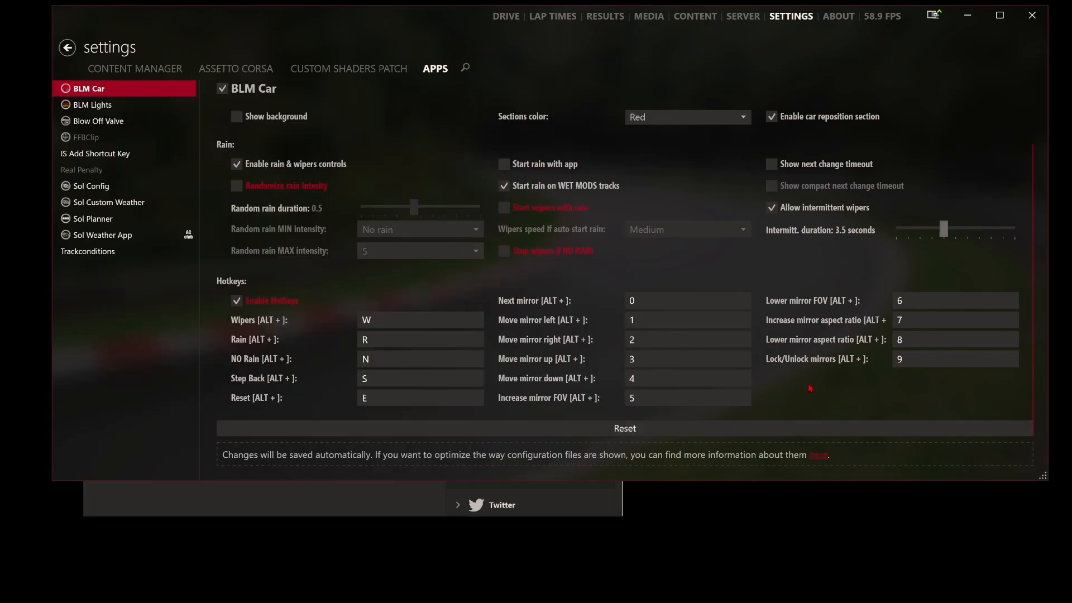
{"action": "left_click", "coordinate": [684, 301]}
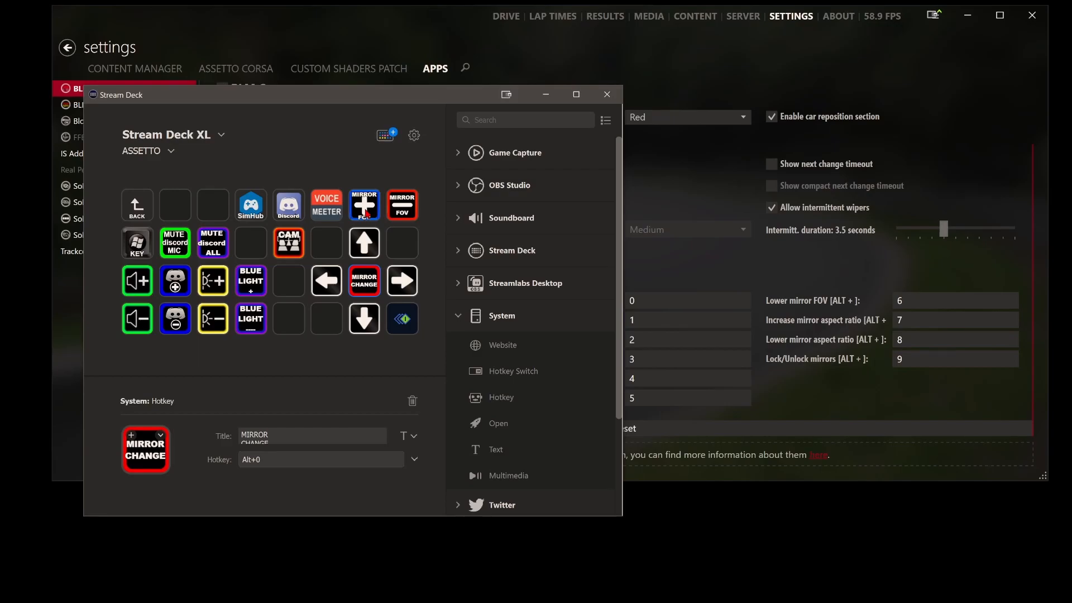
{"action": "mouse_move", "coordinate": [841, 401]}
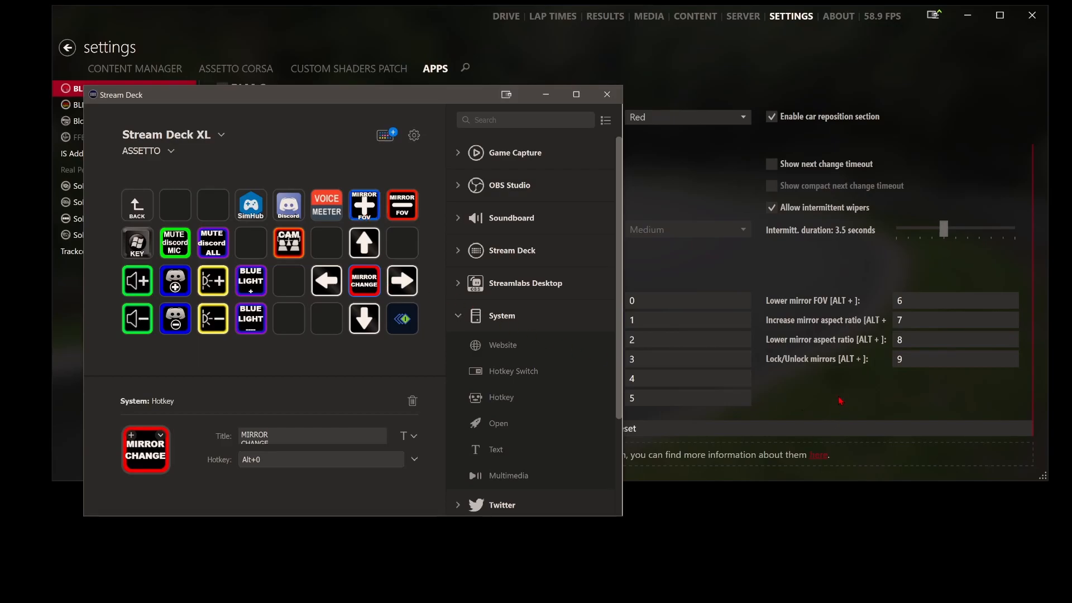
{"action": "left_click", "coordinate": [606, 94]}
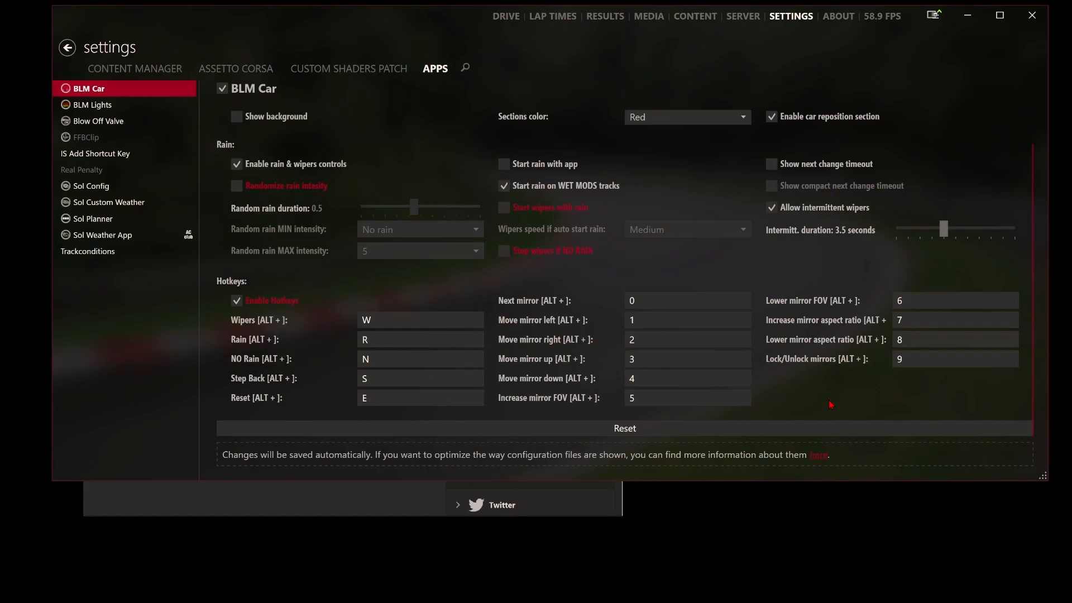
{"action": "mouse_move", "coordinate": [550, 323]}
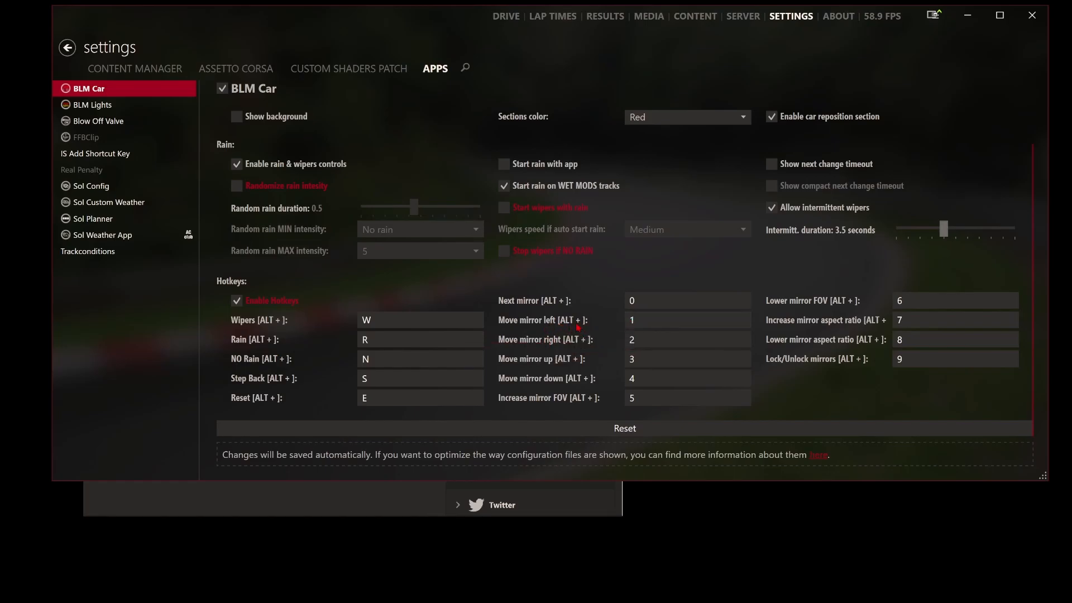
{"action": "mouse_move", "coordinate": [430, 466]}
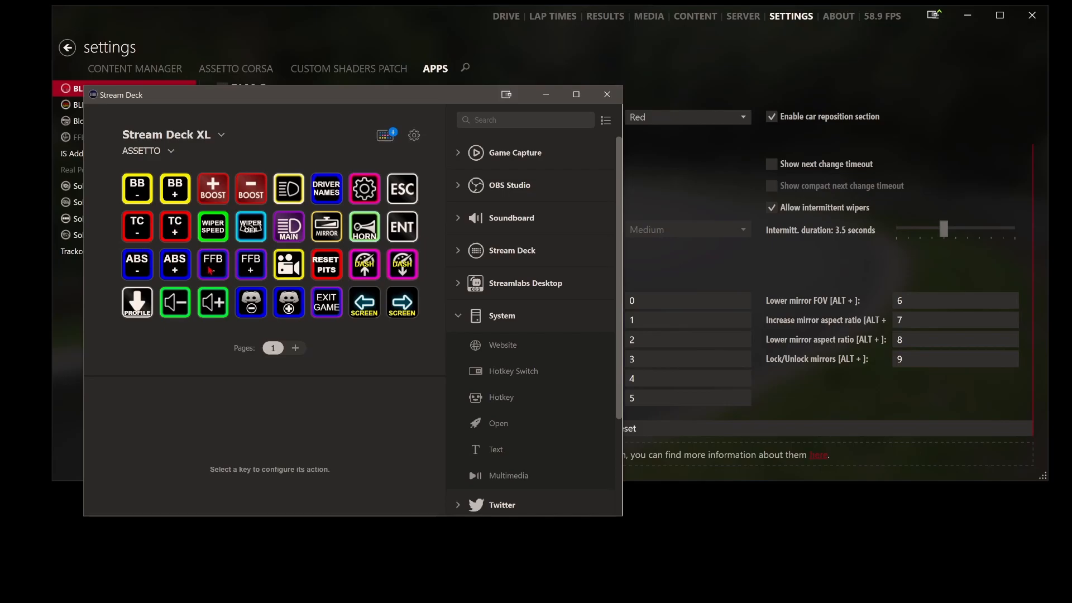
- Open the MIRROR folder page in the Stream Deck XL ASSETTO profile
{"action": "left_click", "coordinate": [363, 190]}
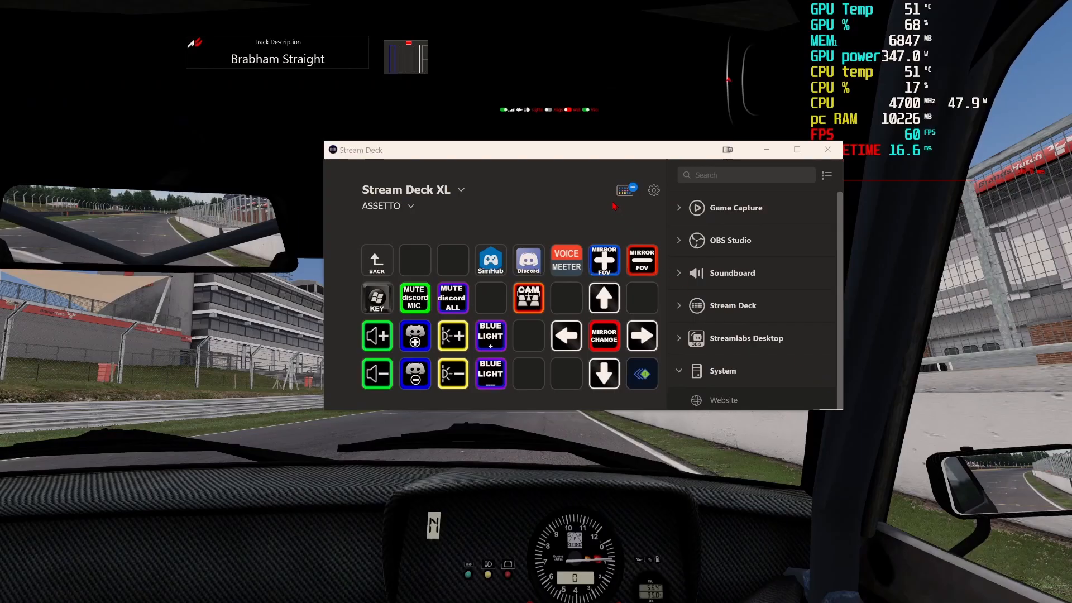
{"action": "mouse_move", "coordinate": [515, 143]}
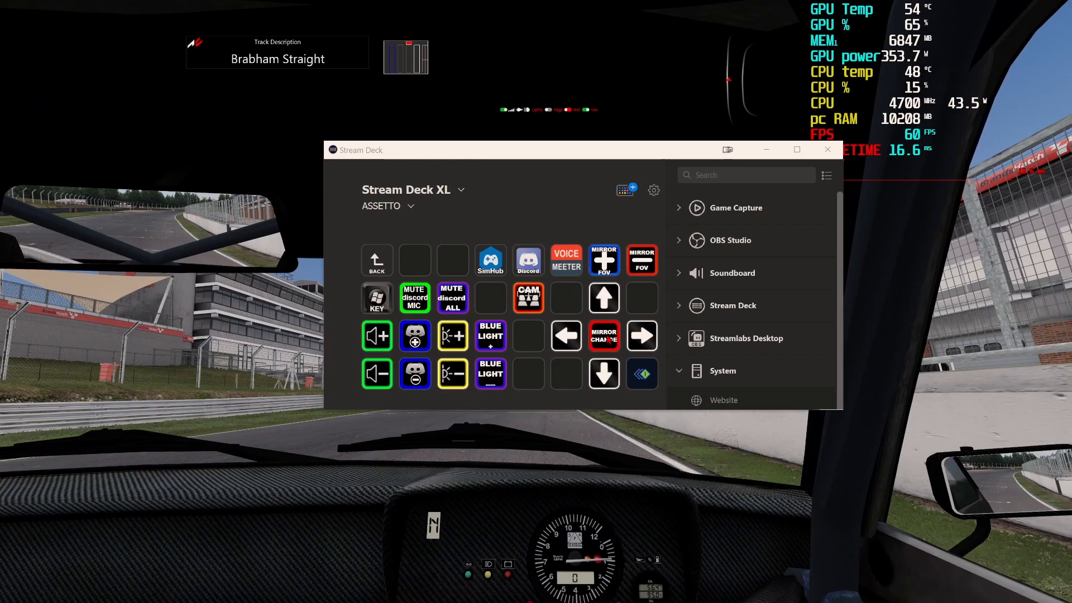
- Cycle control to the next mirror with the Stream Deck MIRROR CHANGE (Alt+0) key
{"action": "left_click", "coordinate": [826, 149]}
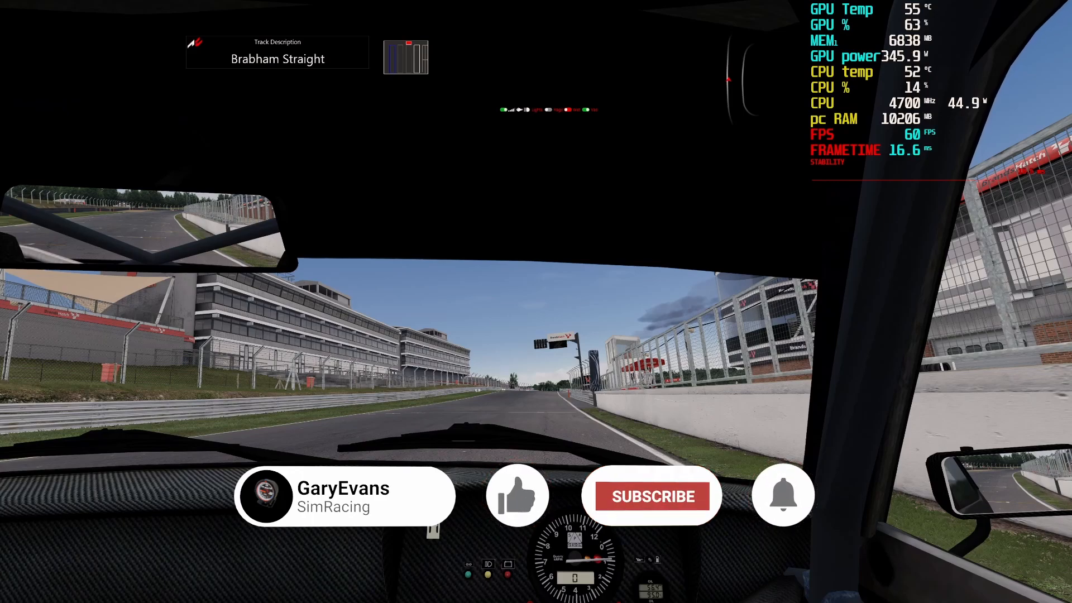
{"action": "left_click", "coordinate": [651, 496]}
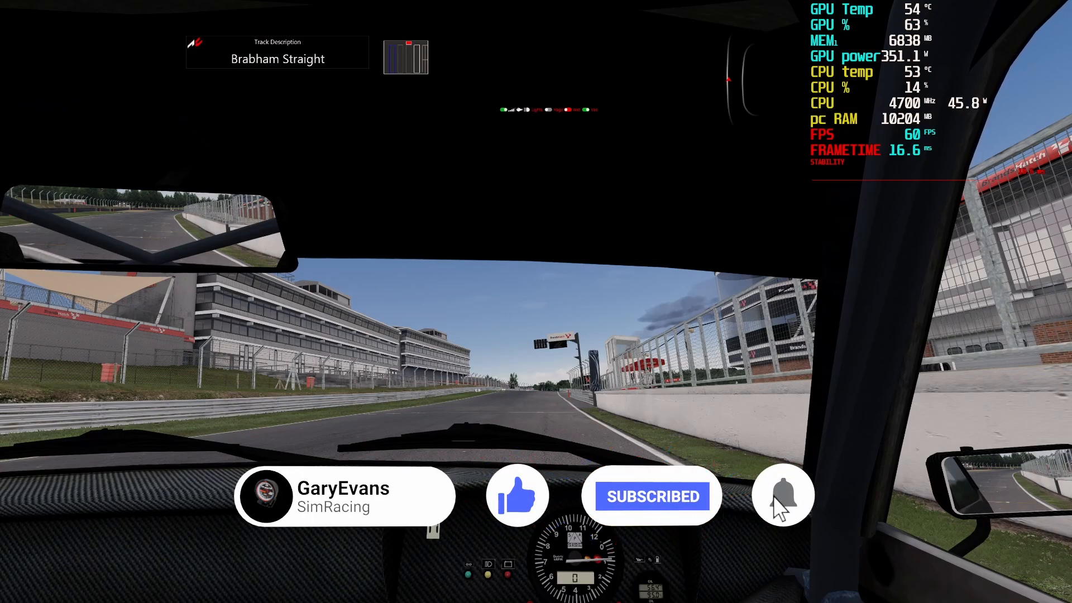